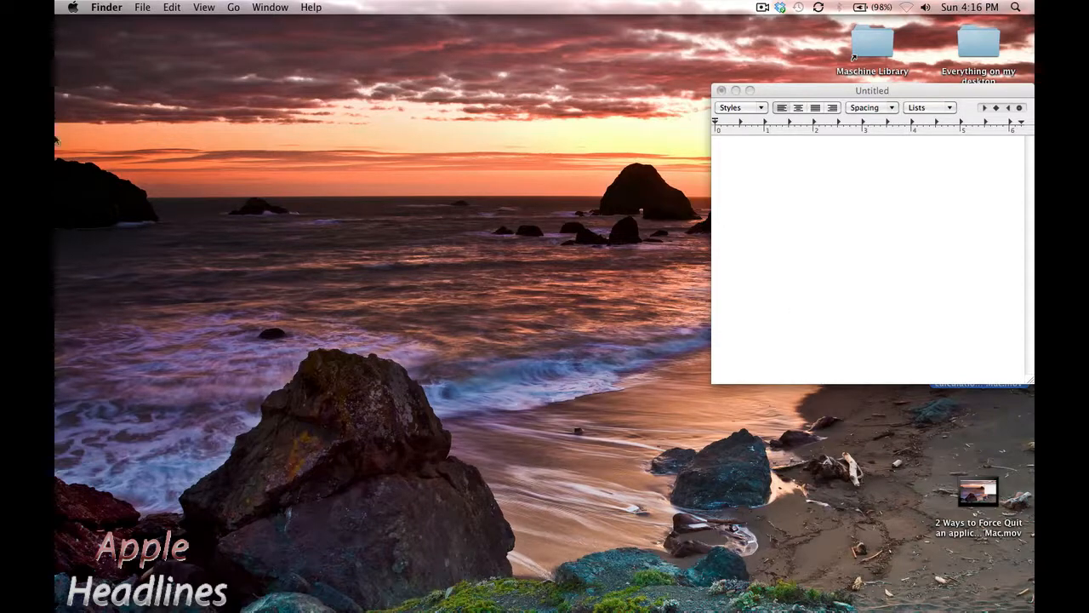
Step: Open About This Mac from the Apple menu to view Mac OS X 10.6.8 details
{"action": "left_click", "coordinate": [75, 8]}
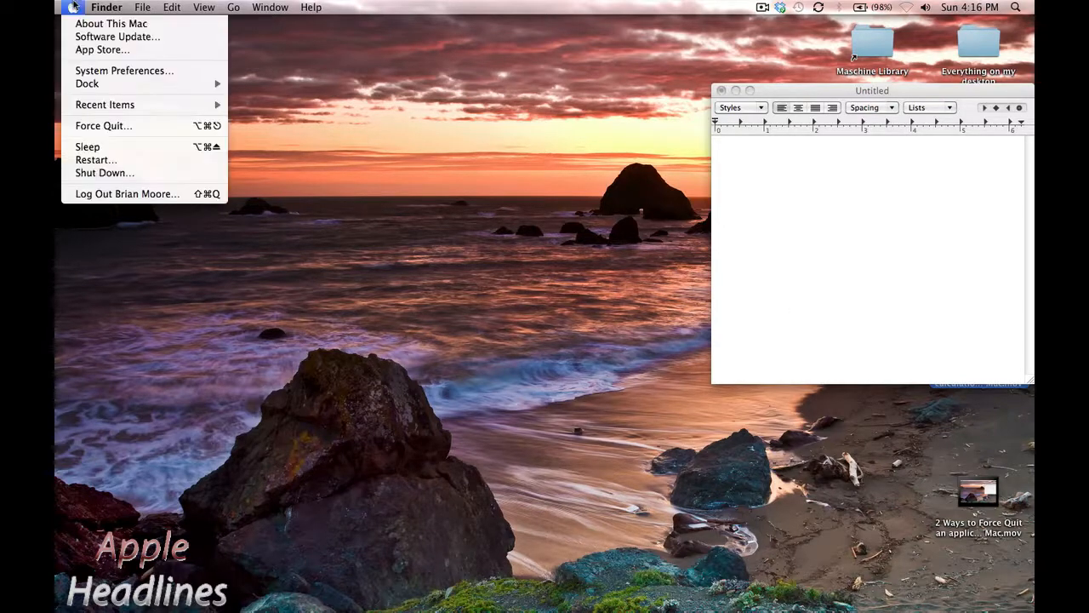
{"action": "left_click", "coordinate": [118, 26]}
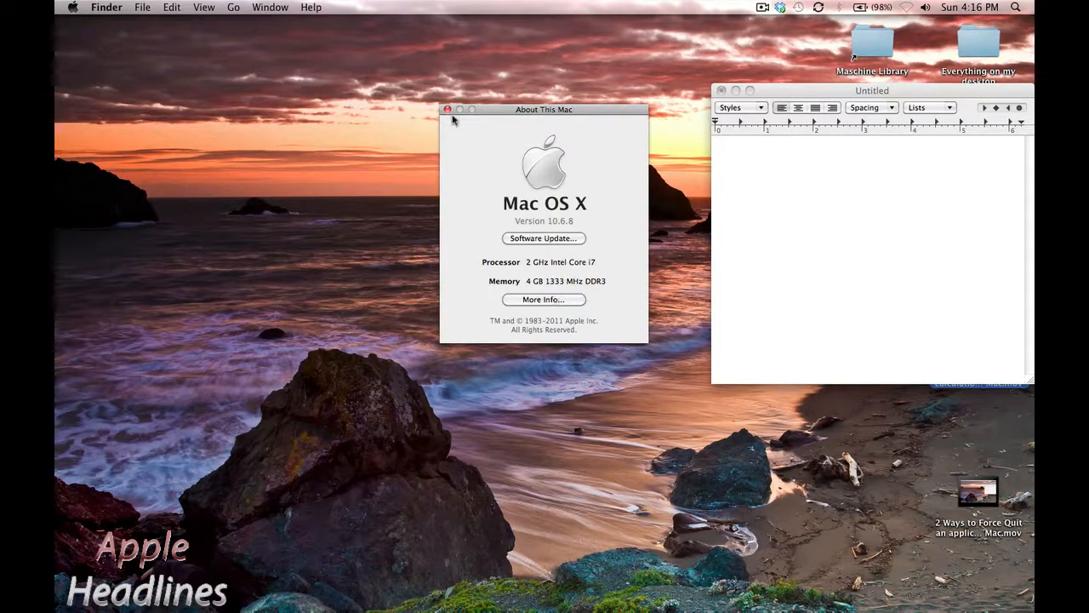
{"action": "left_click", "coordinate": [444, 108]}
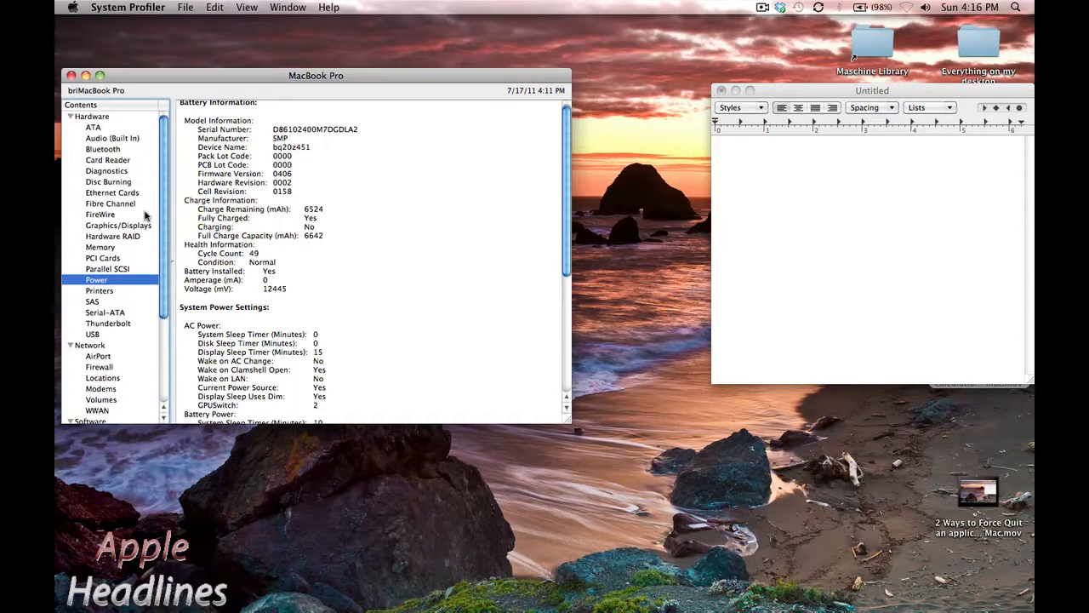
{"action": "mouse_move", "coordinate": [112, 236]}
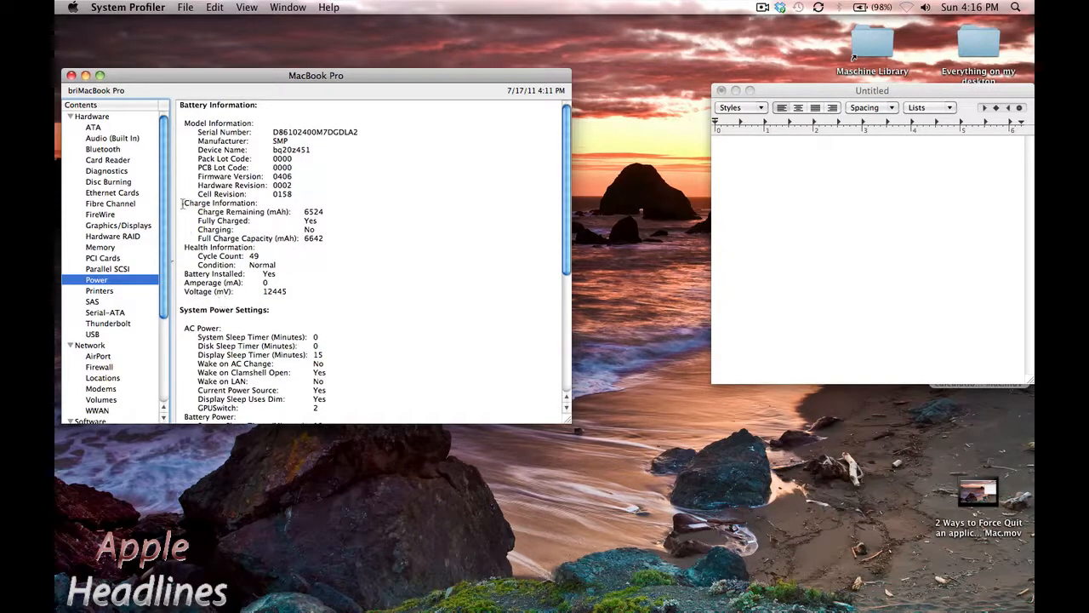
Step: Highlight the battery charge and health lines: 6524 mAh remaining, 49 cycles, condition Normal
{"action": "left_click_drag", "start_coordinate": [181, 202], "coordinate": [302, 265]}
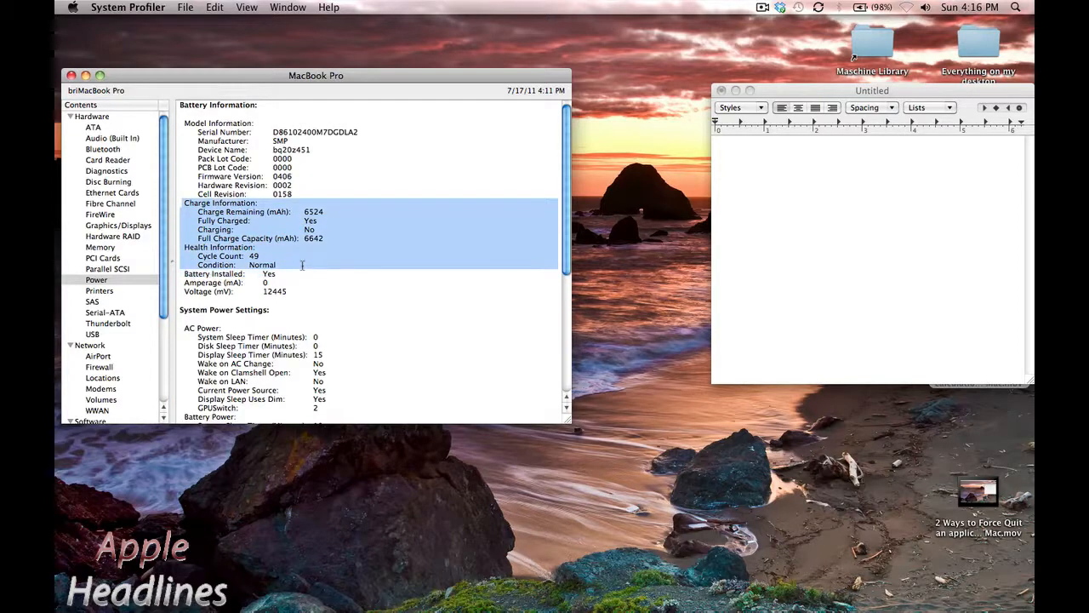